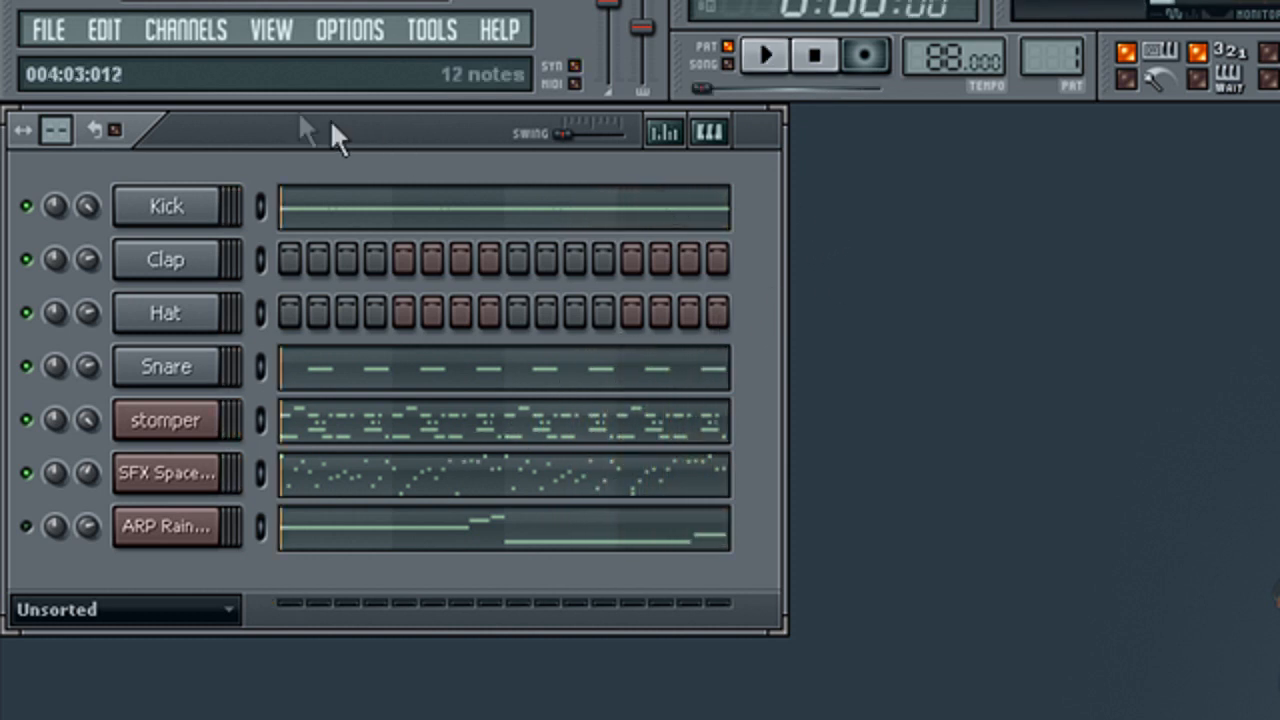
Add a SynthMaker instrument channel from the Channels add-one menu.
left_click(185, 29)
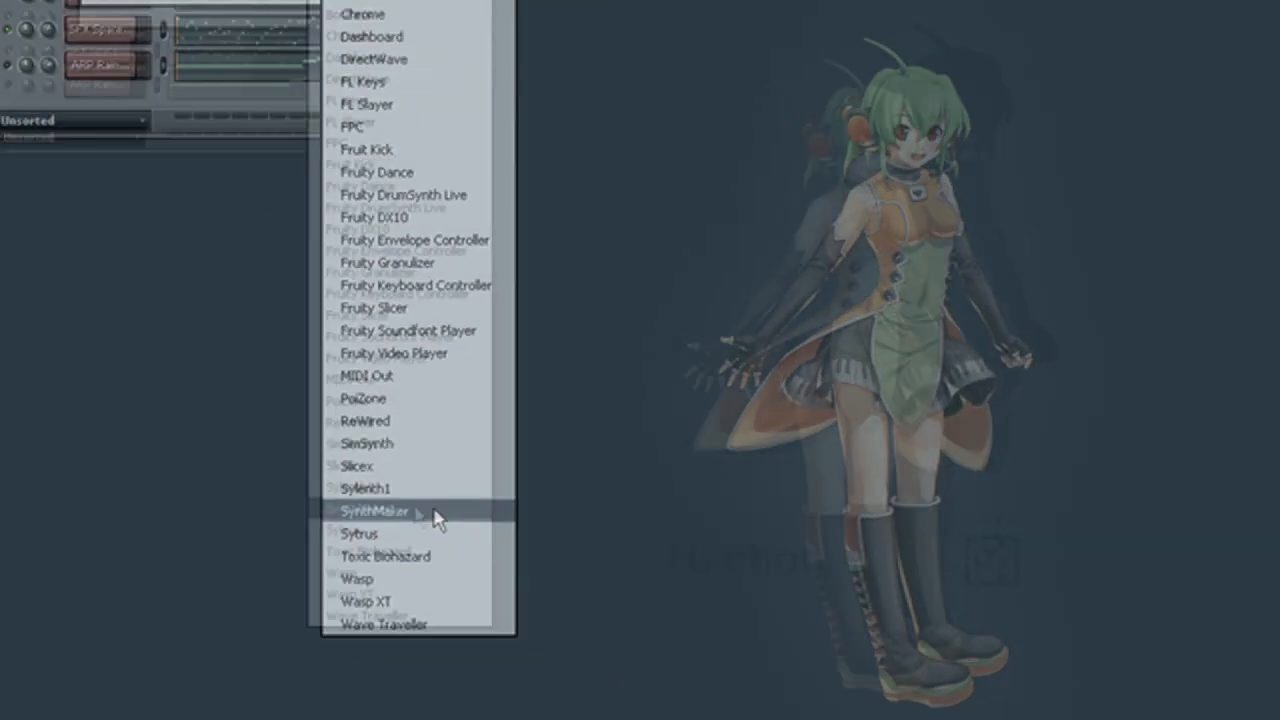
left_click(371, 512)
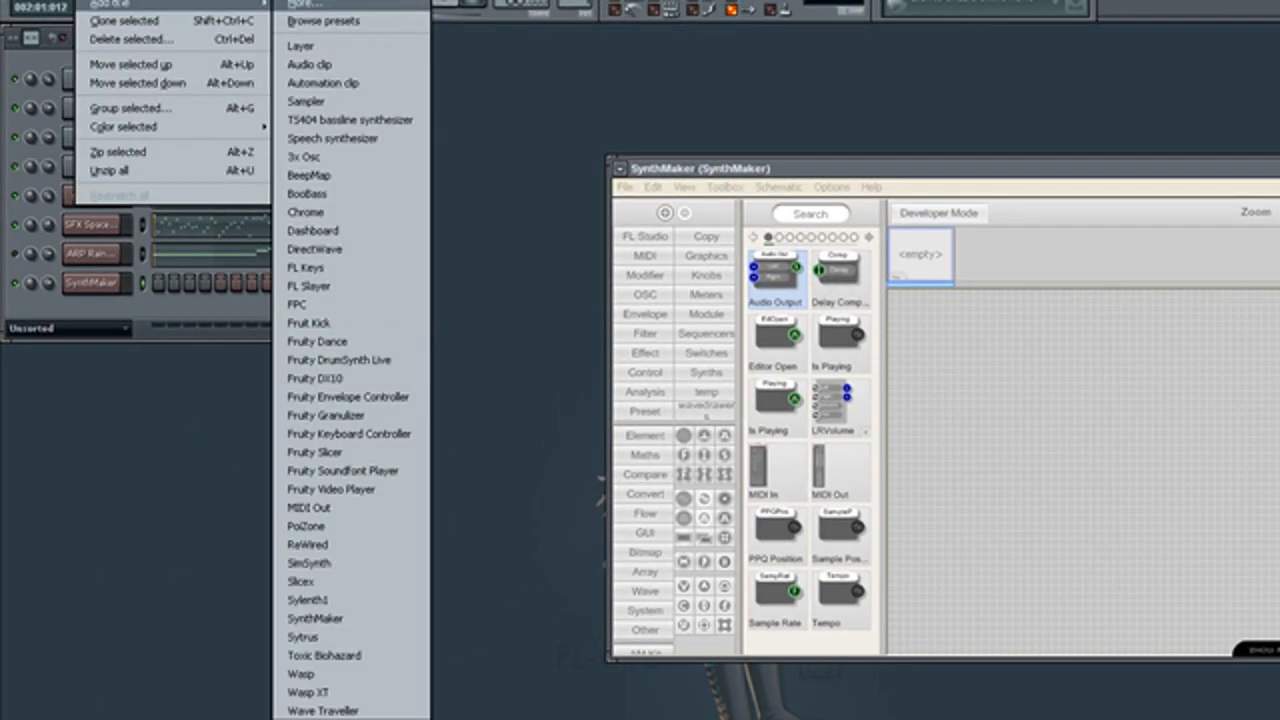
mouse_move(320, 452)
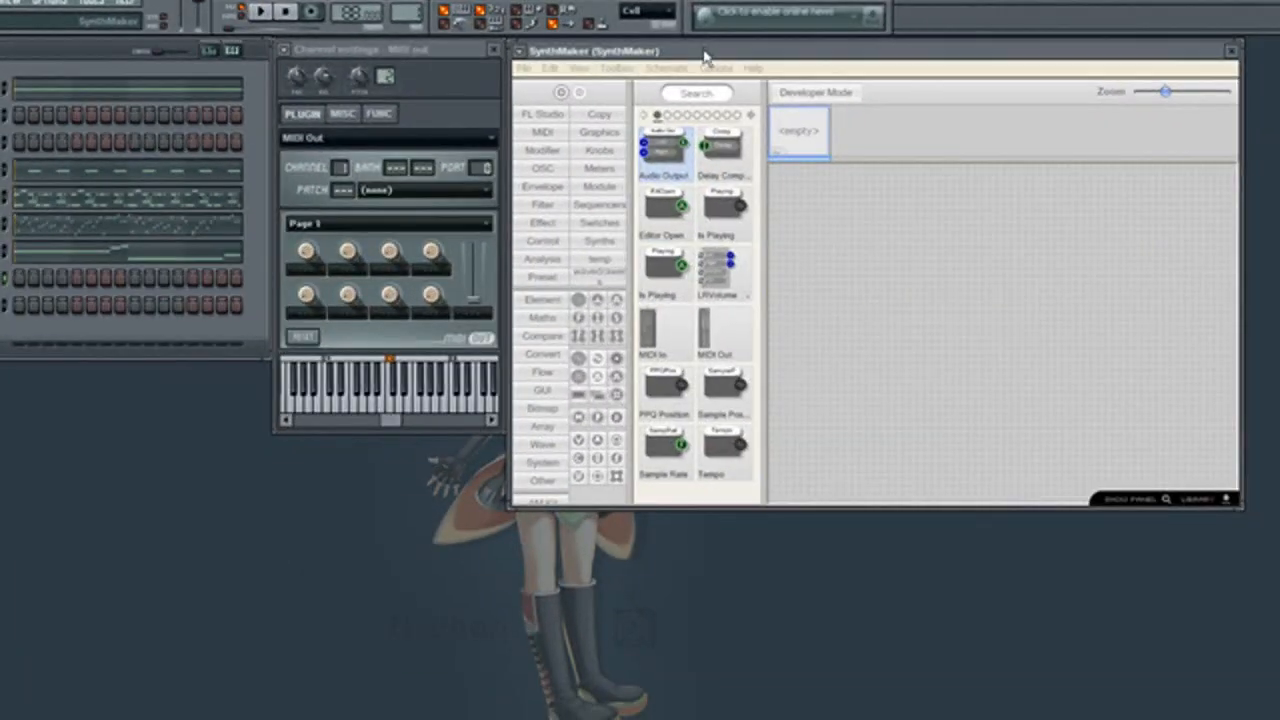
Bring the SynthMaker window to the front beside the MIDI Out settings.
left_click(60, 5)
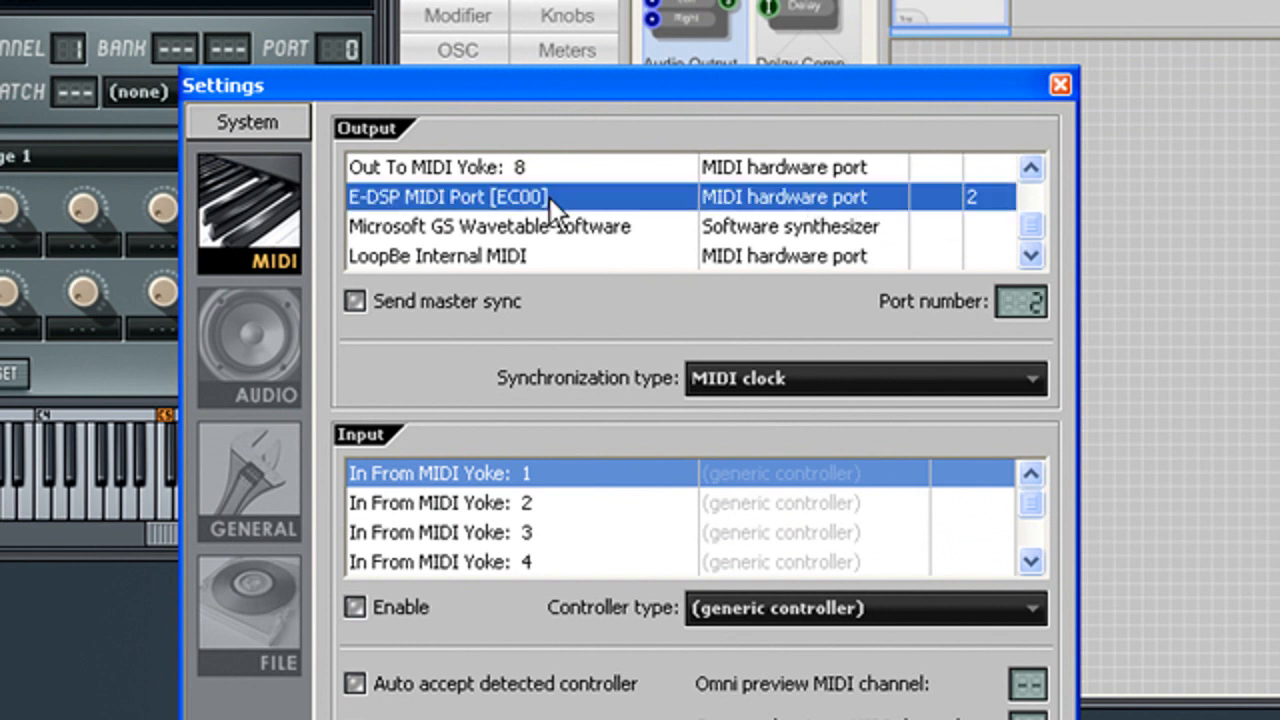
mouse_move(1047, 105)
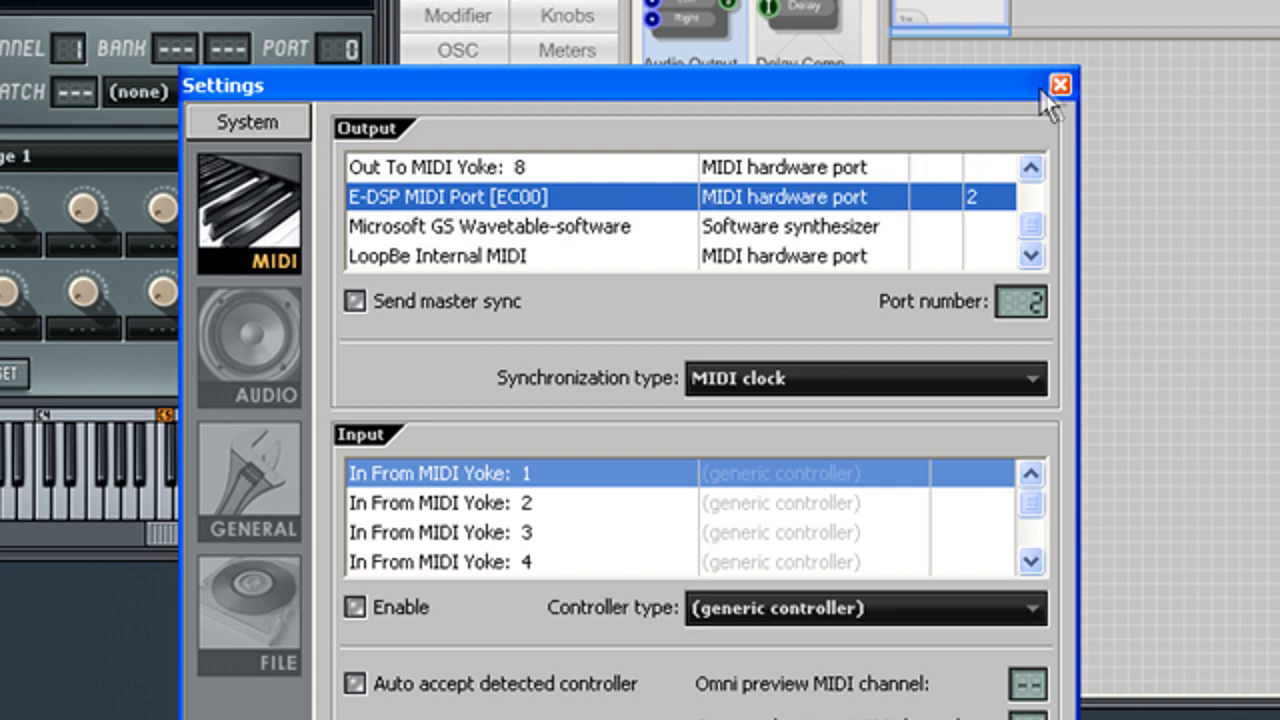
Close MIDI settings and load SMG MC 909 Dashboard.osm into SynthMaker.
left_click(1059, 84)
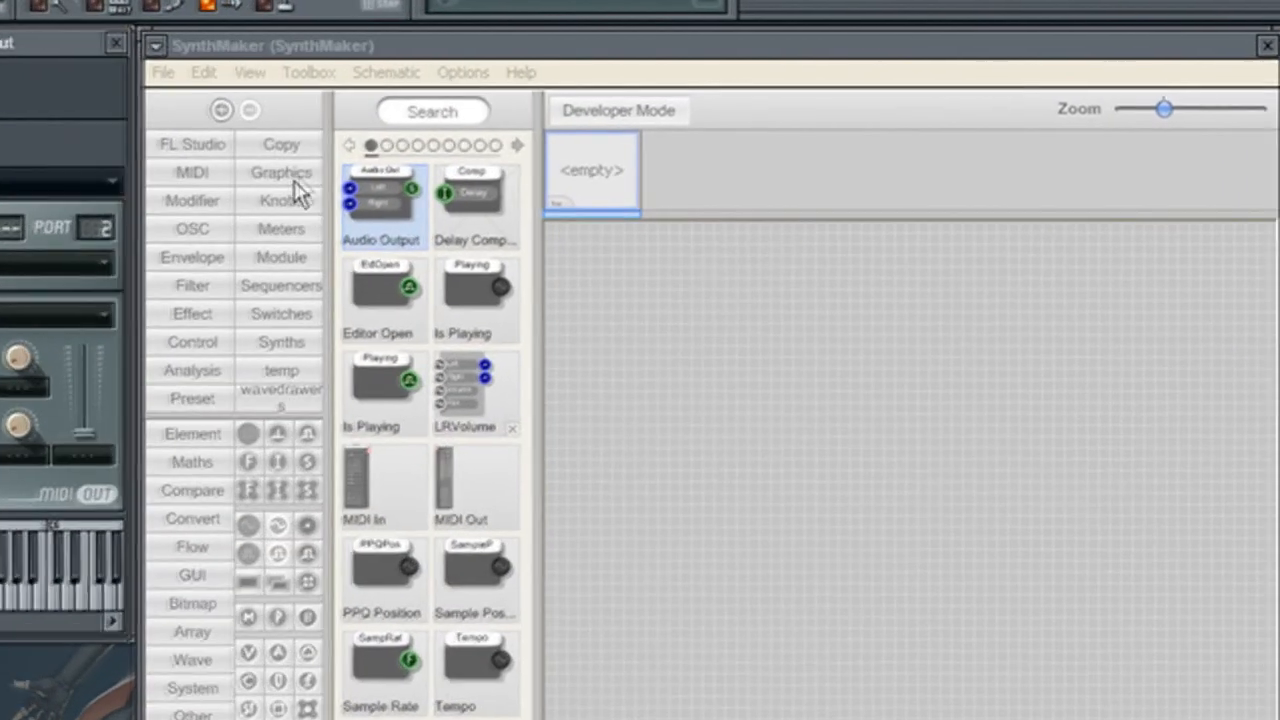
left_click(162, 72)
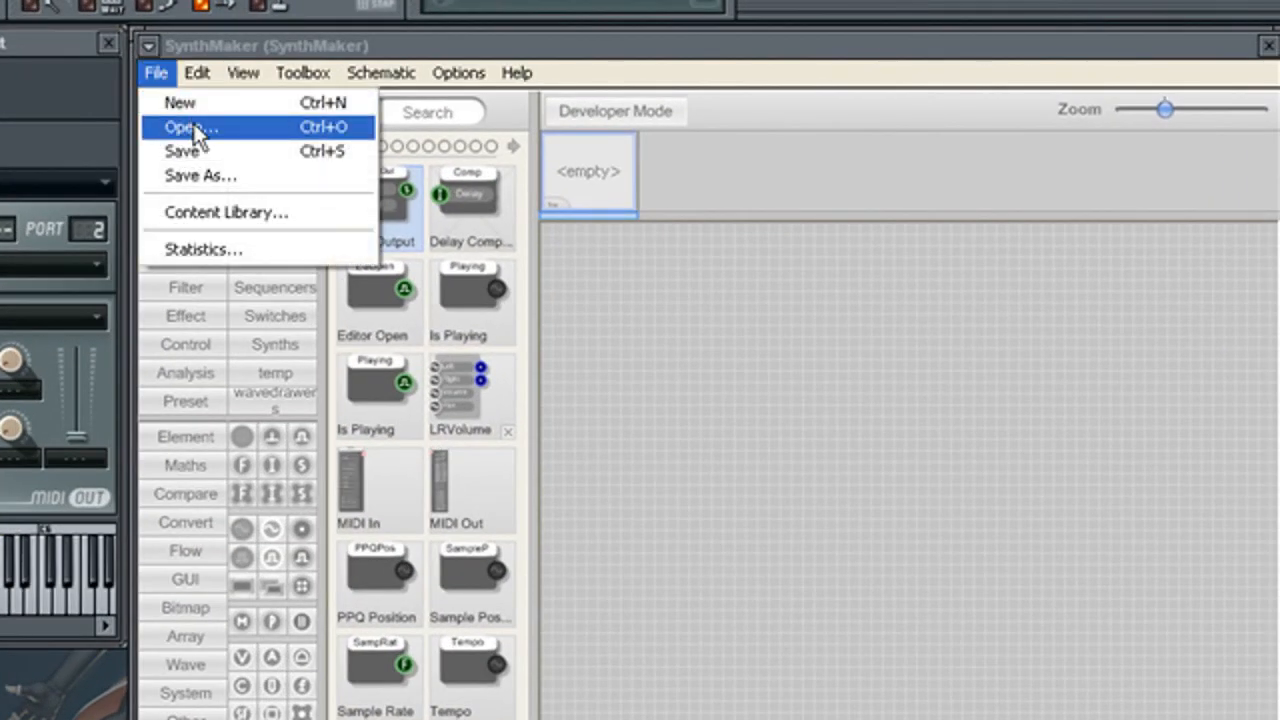
left_click(184, 127)
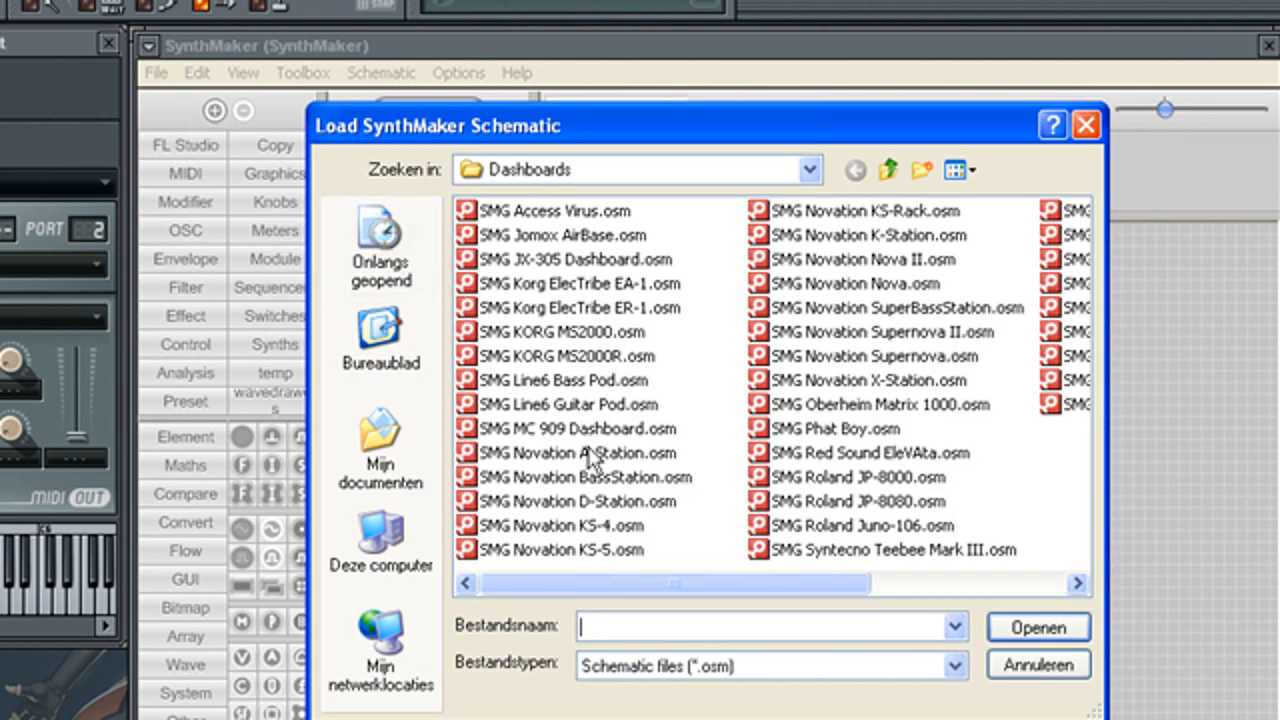
double_click(573, 428)
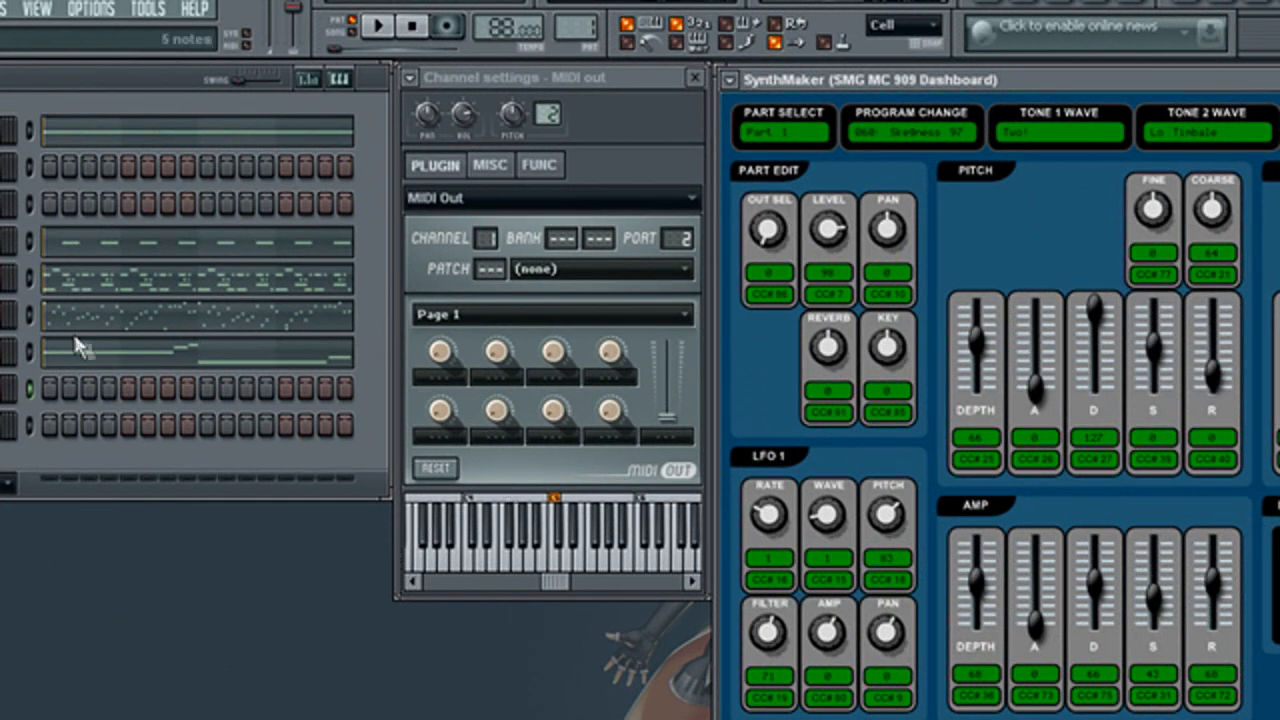
mouse_move(95, 335)
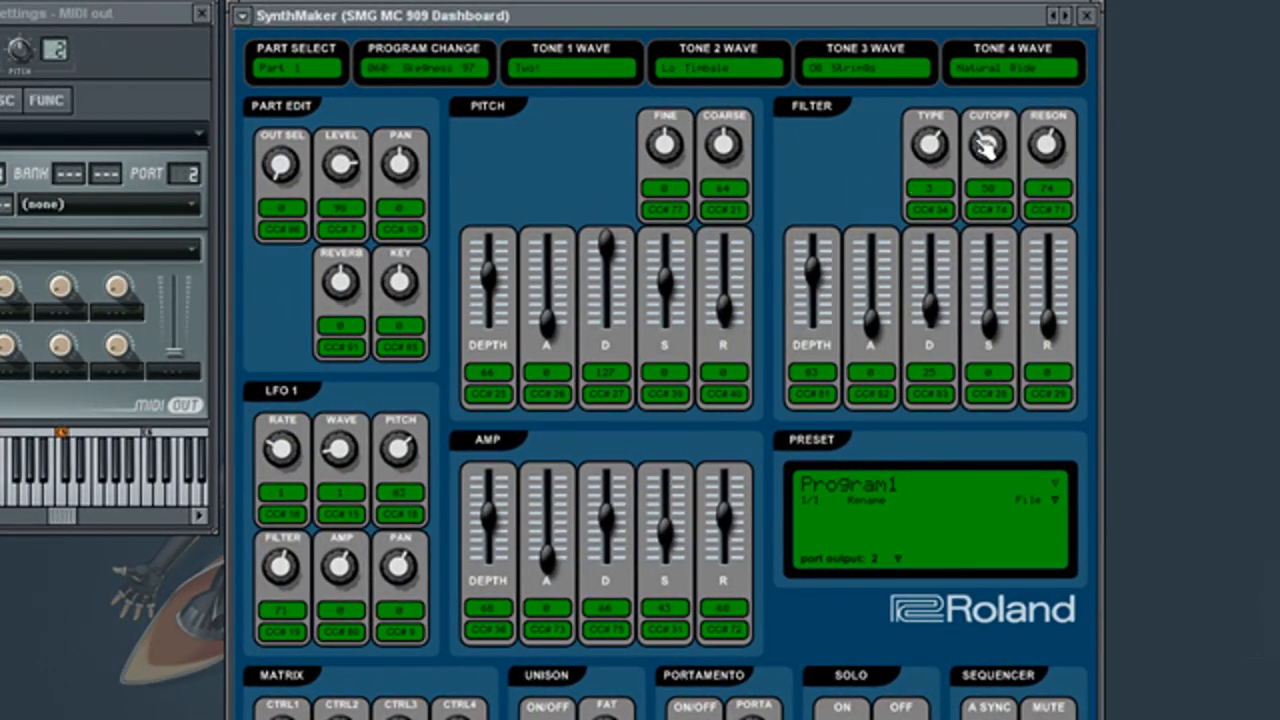
Shift the dashboard right, sweep Filter CUTOFF down and back up, and nudge DEPTH.
left_click_drag(988, 145, 988, 120)
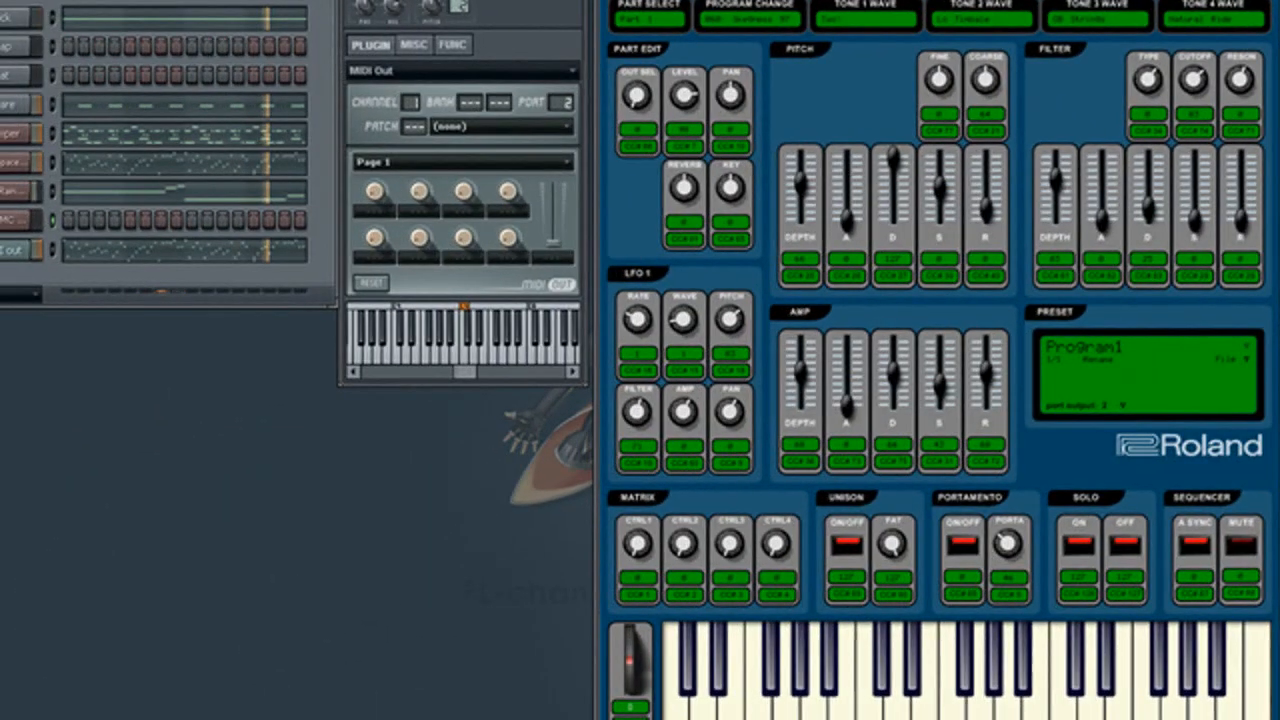
left_click(745, 17)
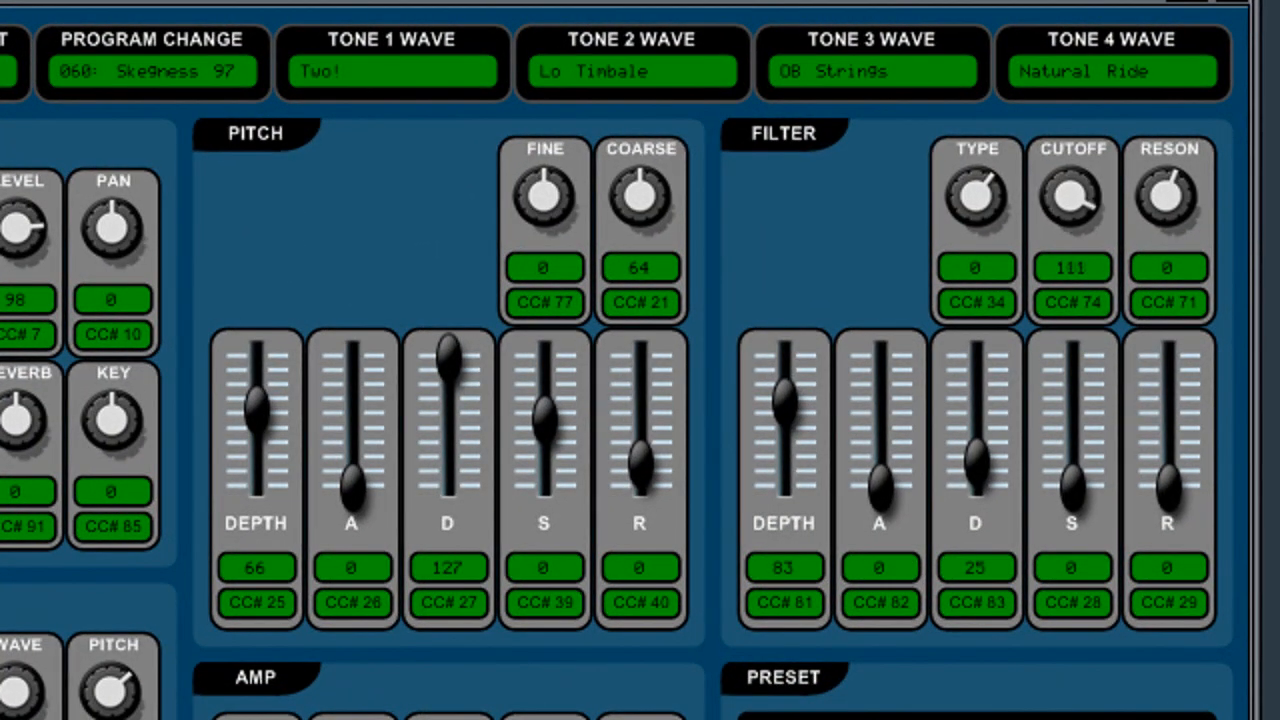
left_click_drag(1072, 195, 1072, 220)
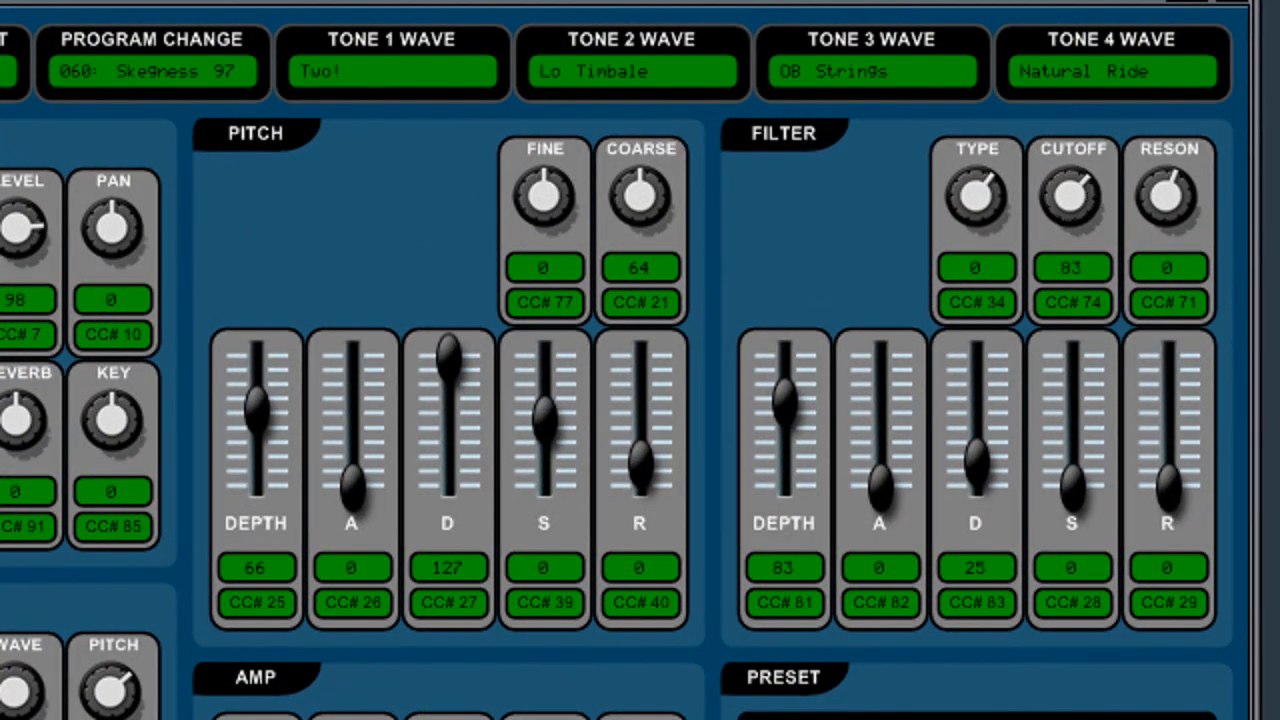
left_click_drag(1072, 195, 1072, 220)
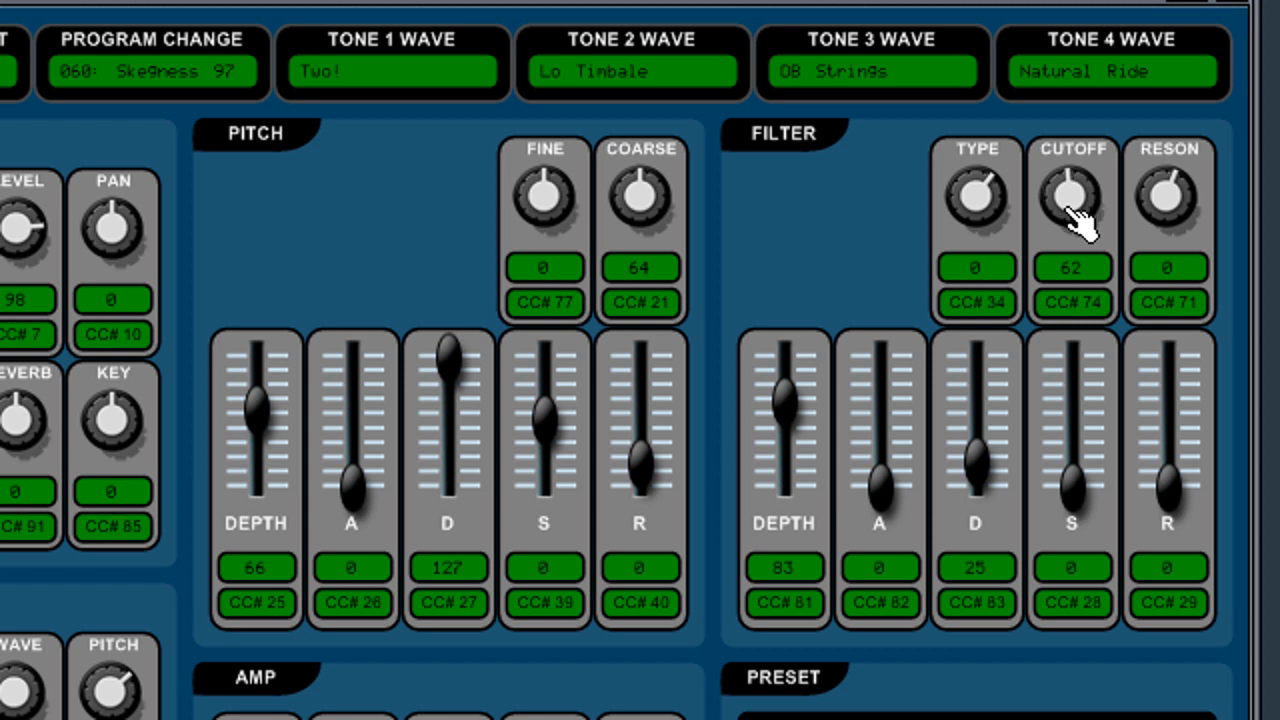
left_click_drag(1072, 195, 1078, 180)
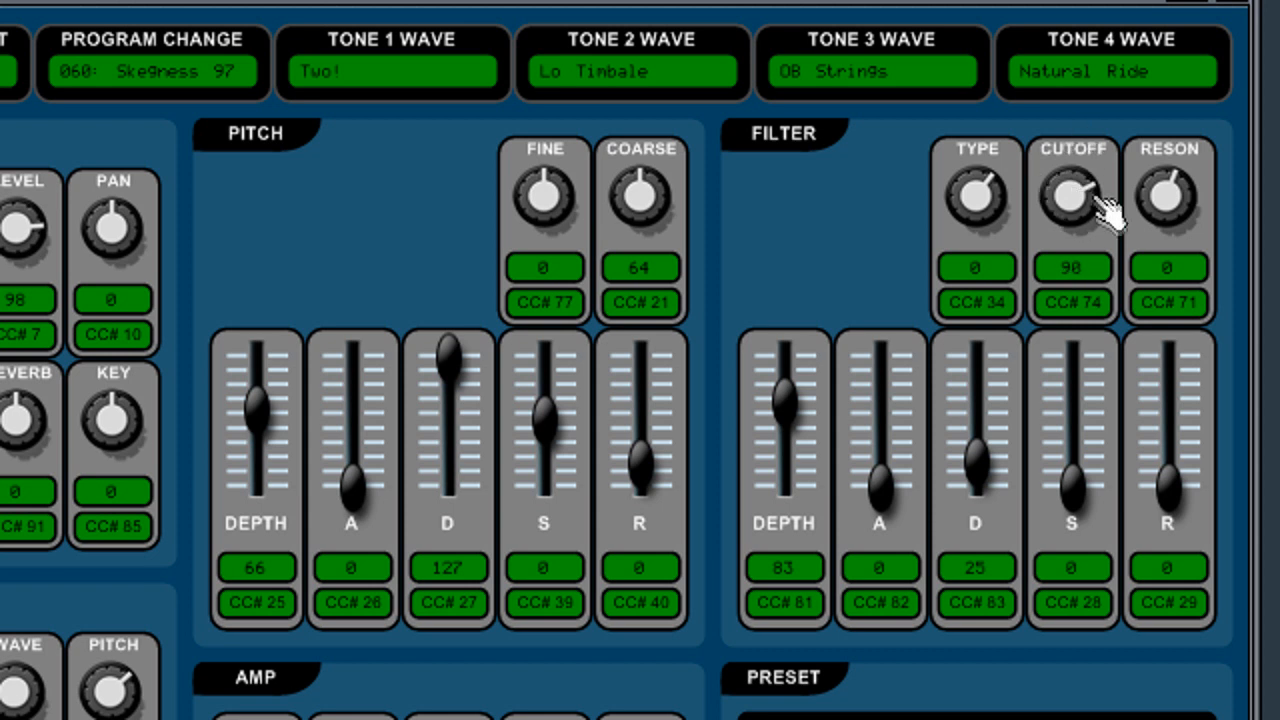
mouse_move(908, 487)
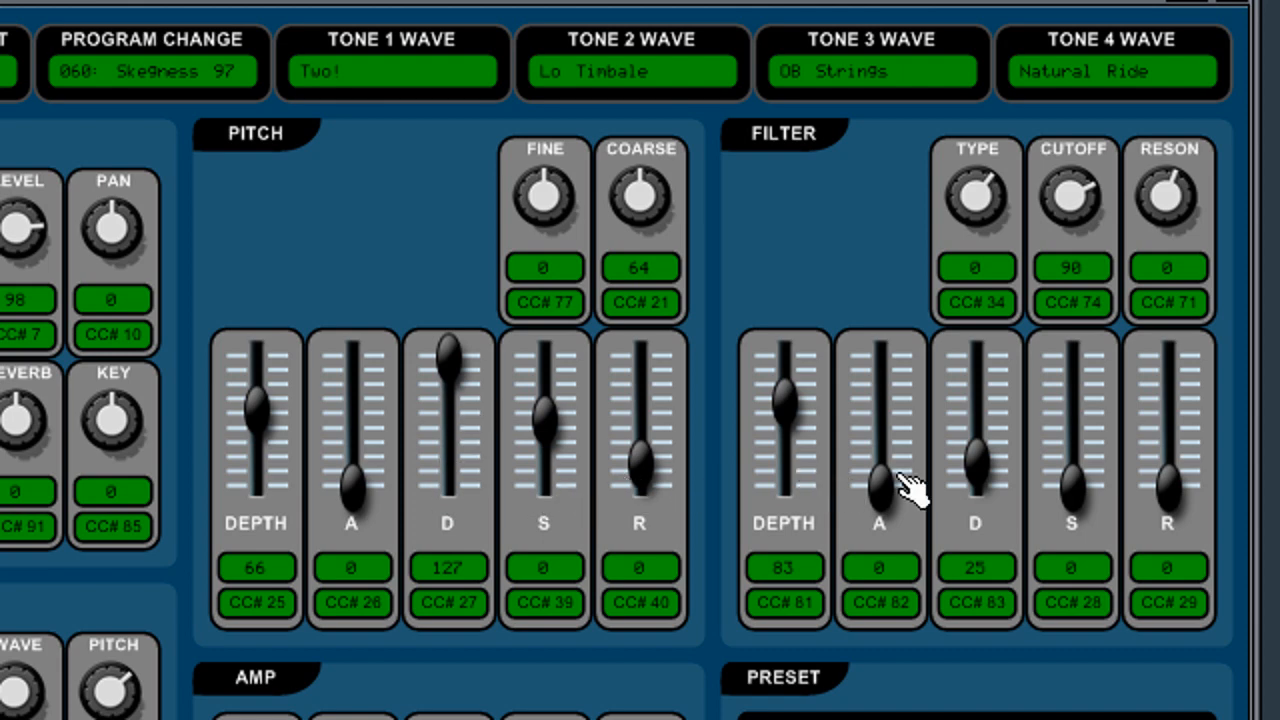
left_click_drag(975, 470, 975, 445)
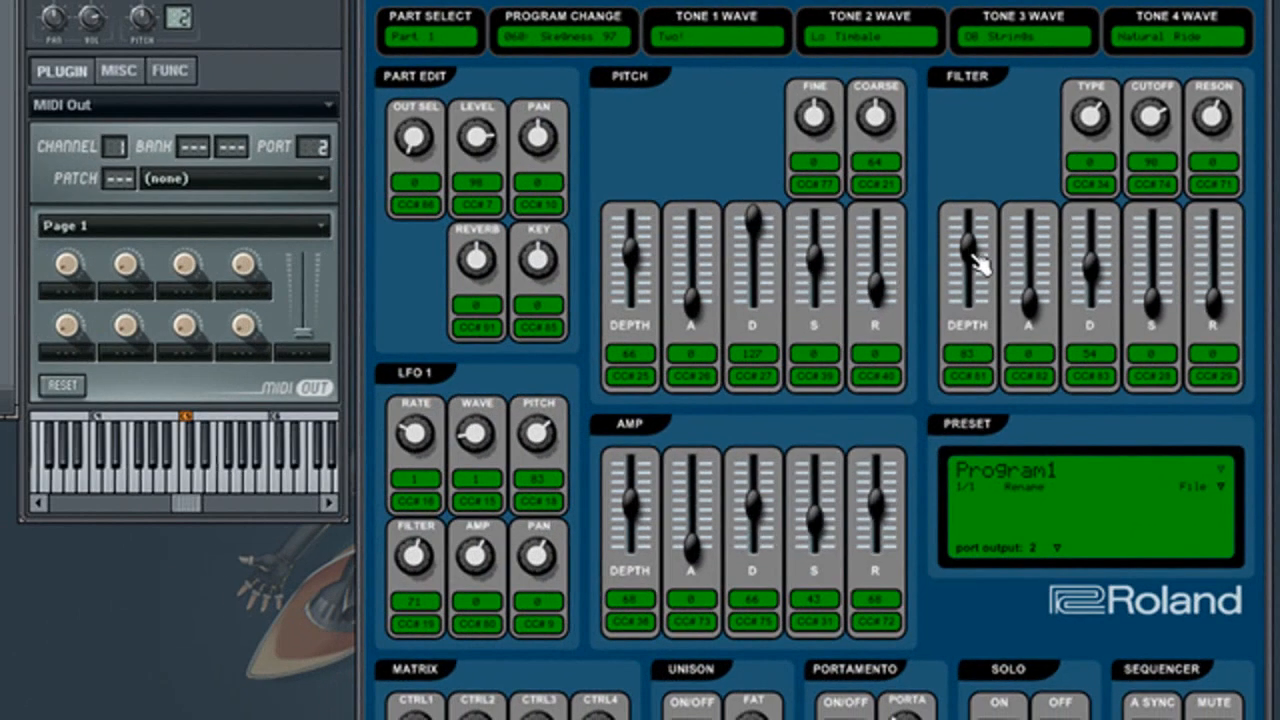
Lower filter DEPTH and CUTOFF, raise REVERB to 105 and amp release, then trim CUTOFF.
left_click_drag(968, 250, 968, 268)
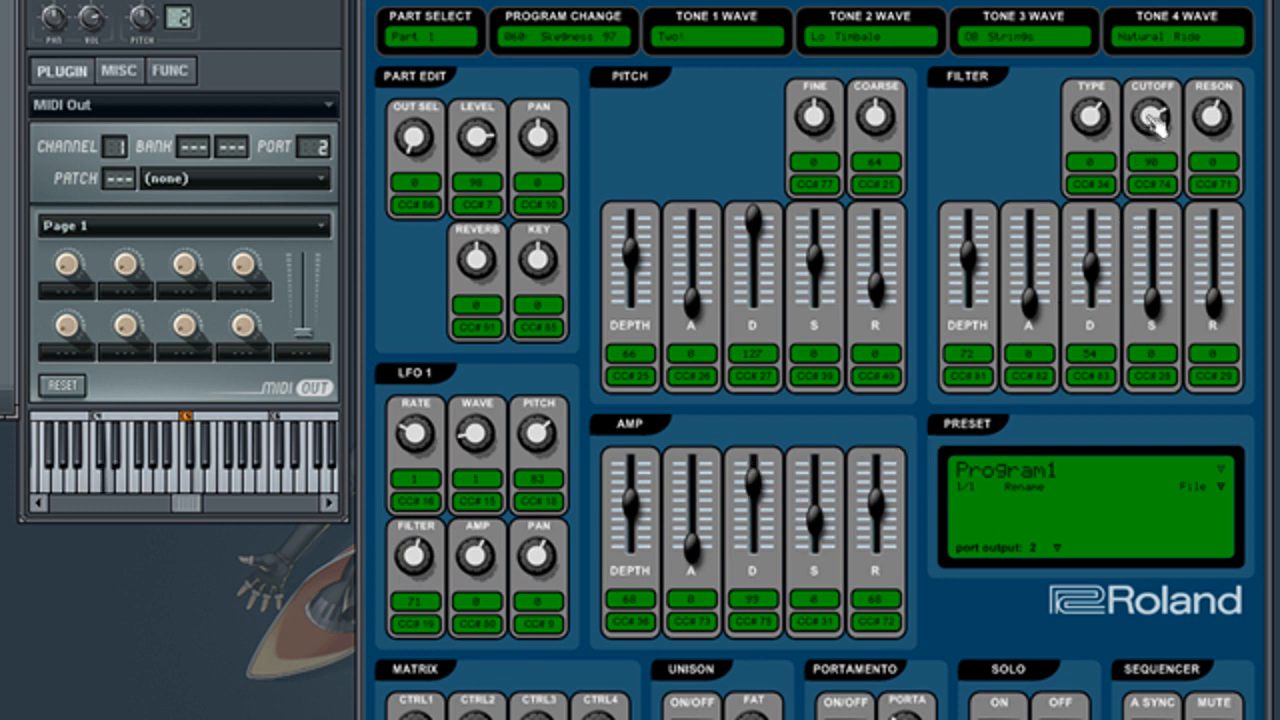
left_click_drag(1152, 117, 1152, 130)
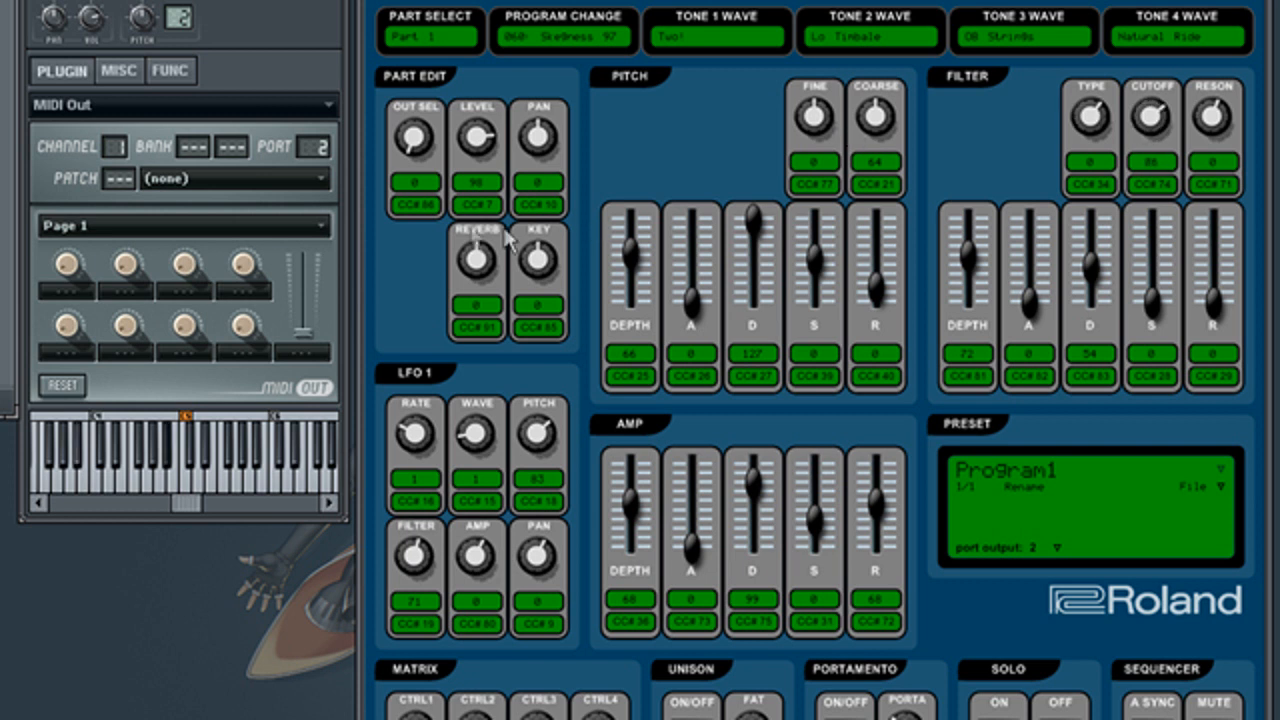
left_click_drag(475, 255, 475, 220)
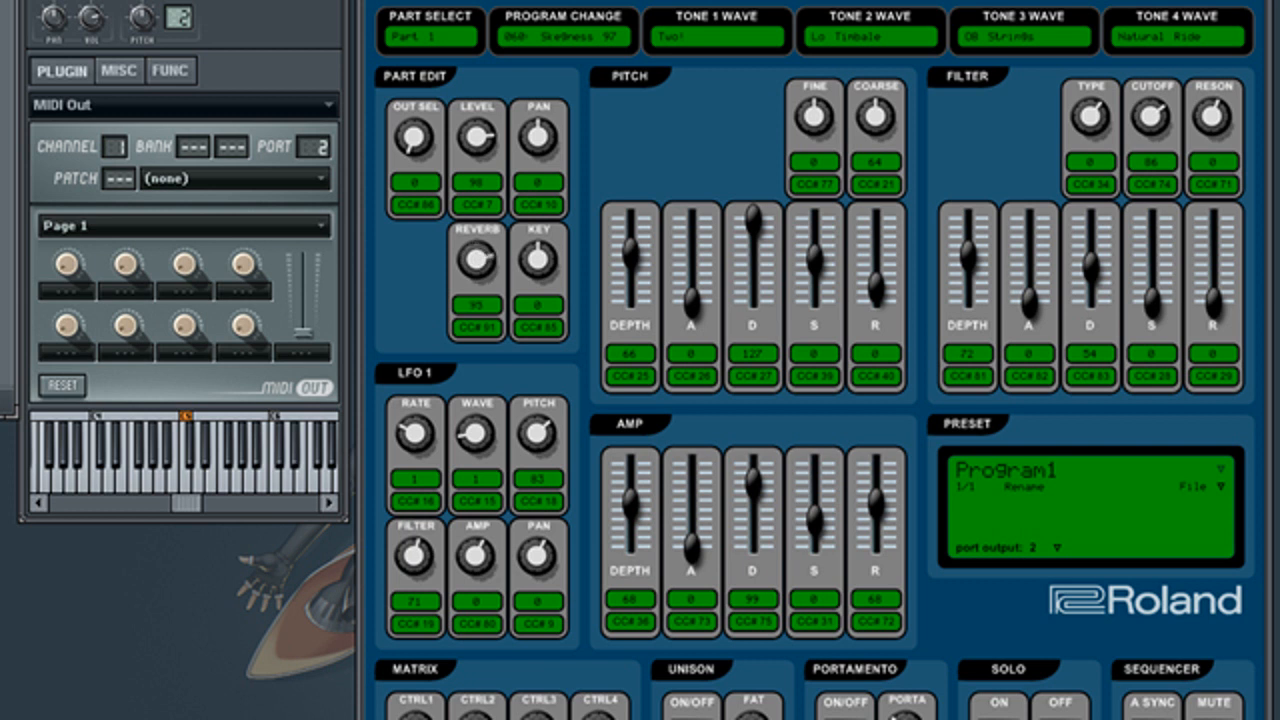
left_click_drag(477, 262, 477, 240)
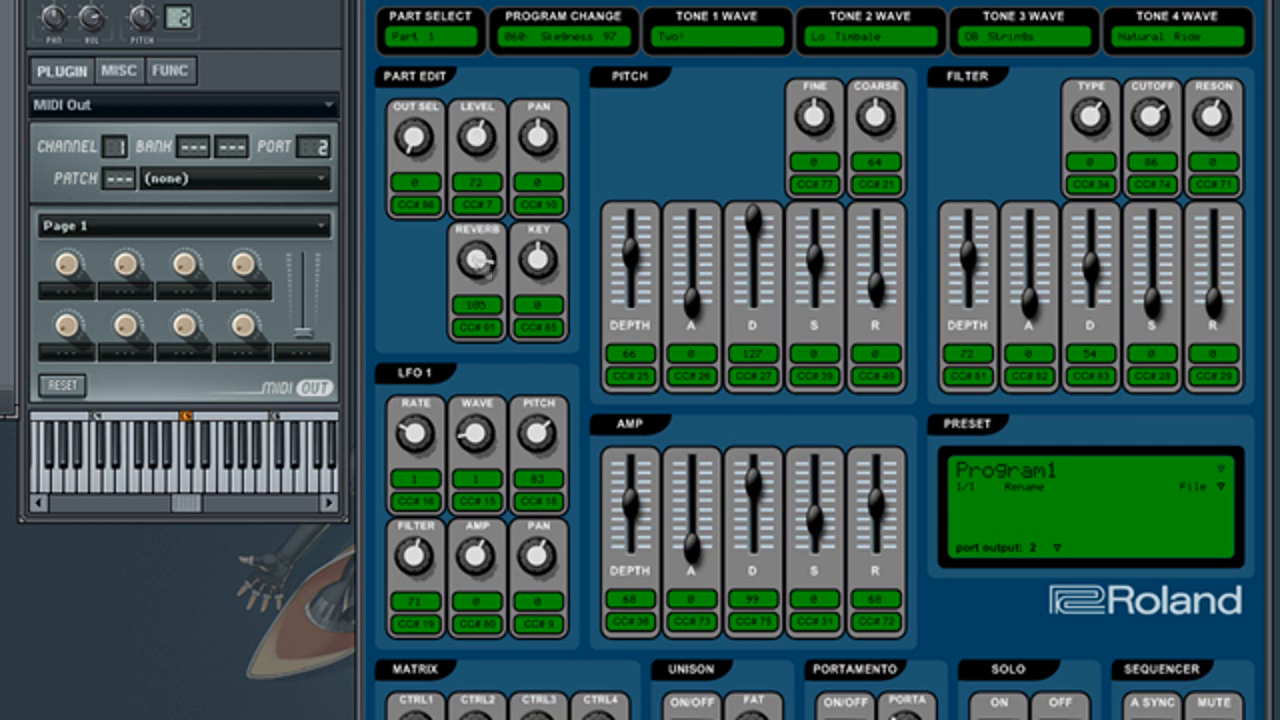
mouse_move(885, 520)
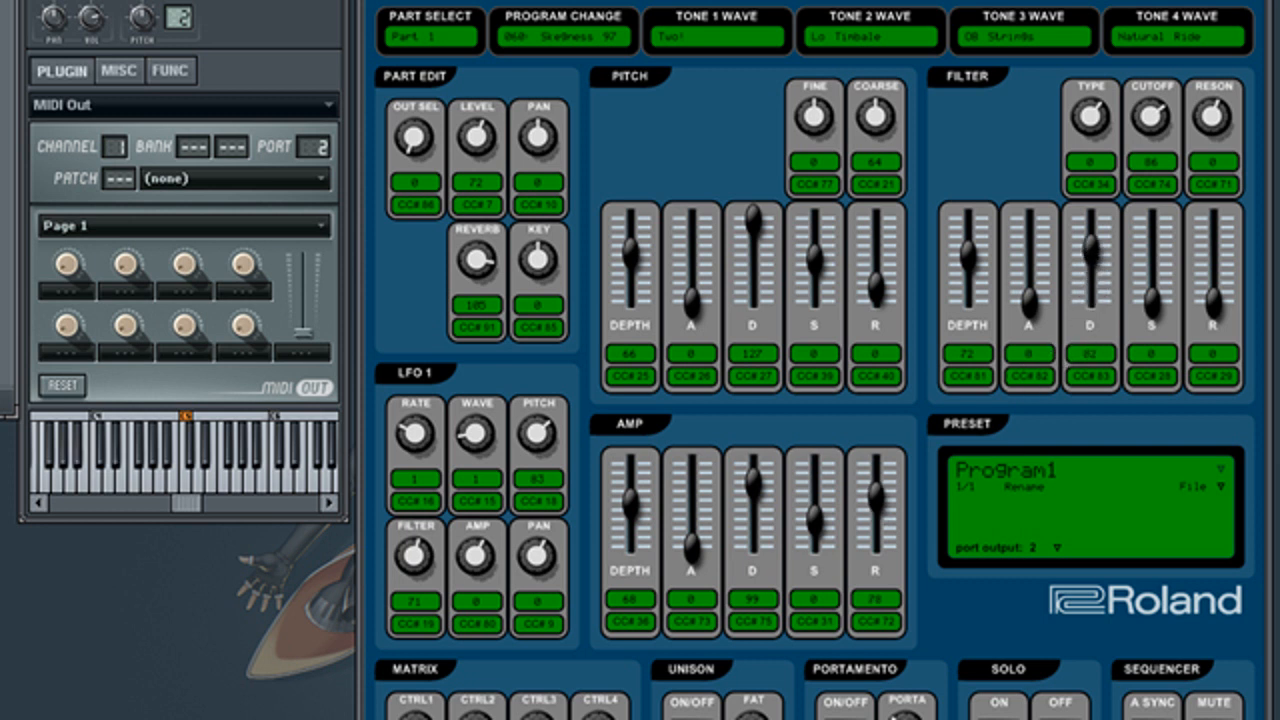
left_click_drag(1152, 130, 1152, 125)
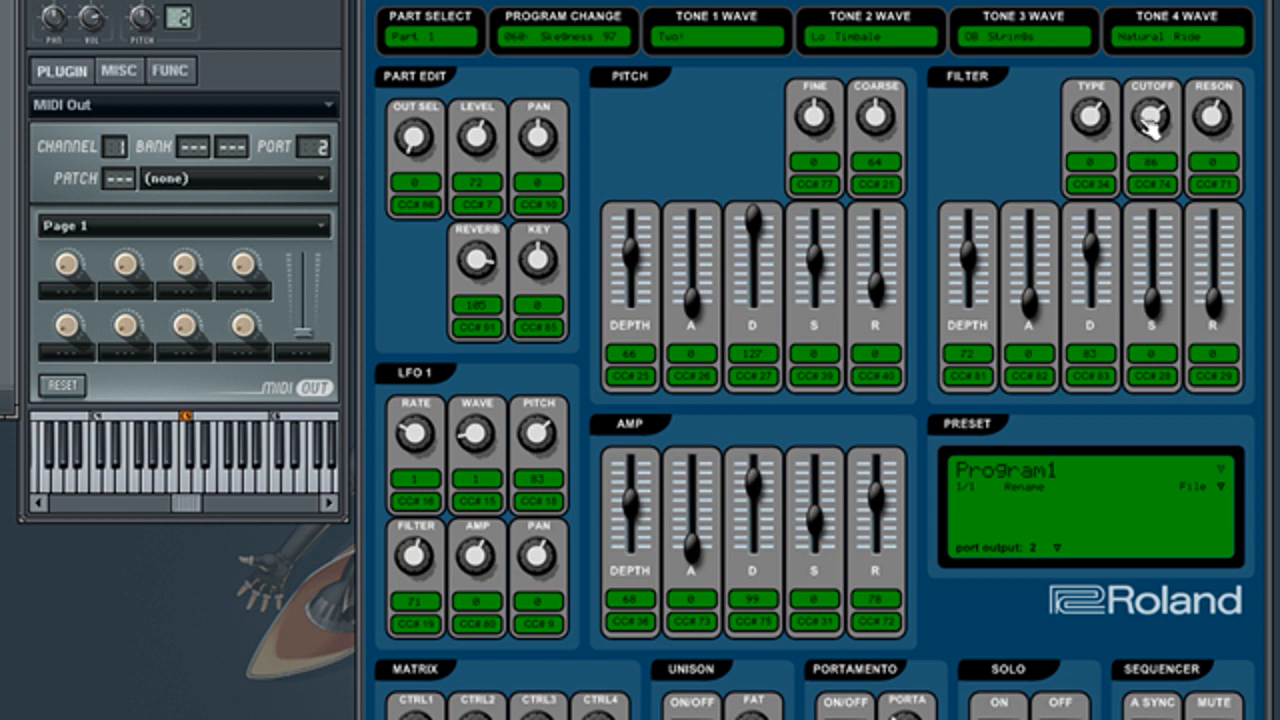
left_click_drag(1152, 118, 1152, 130)
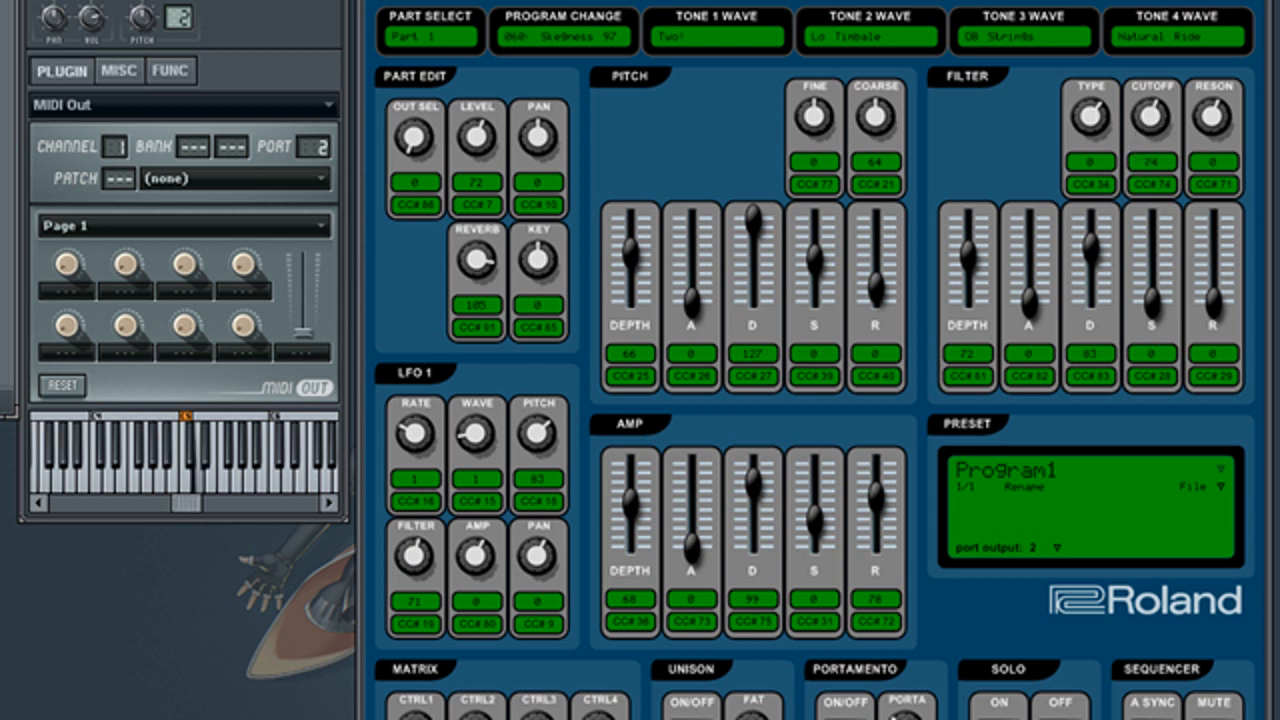